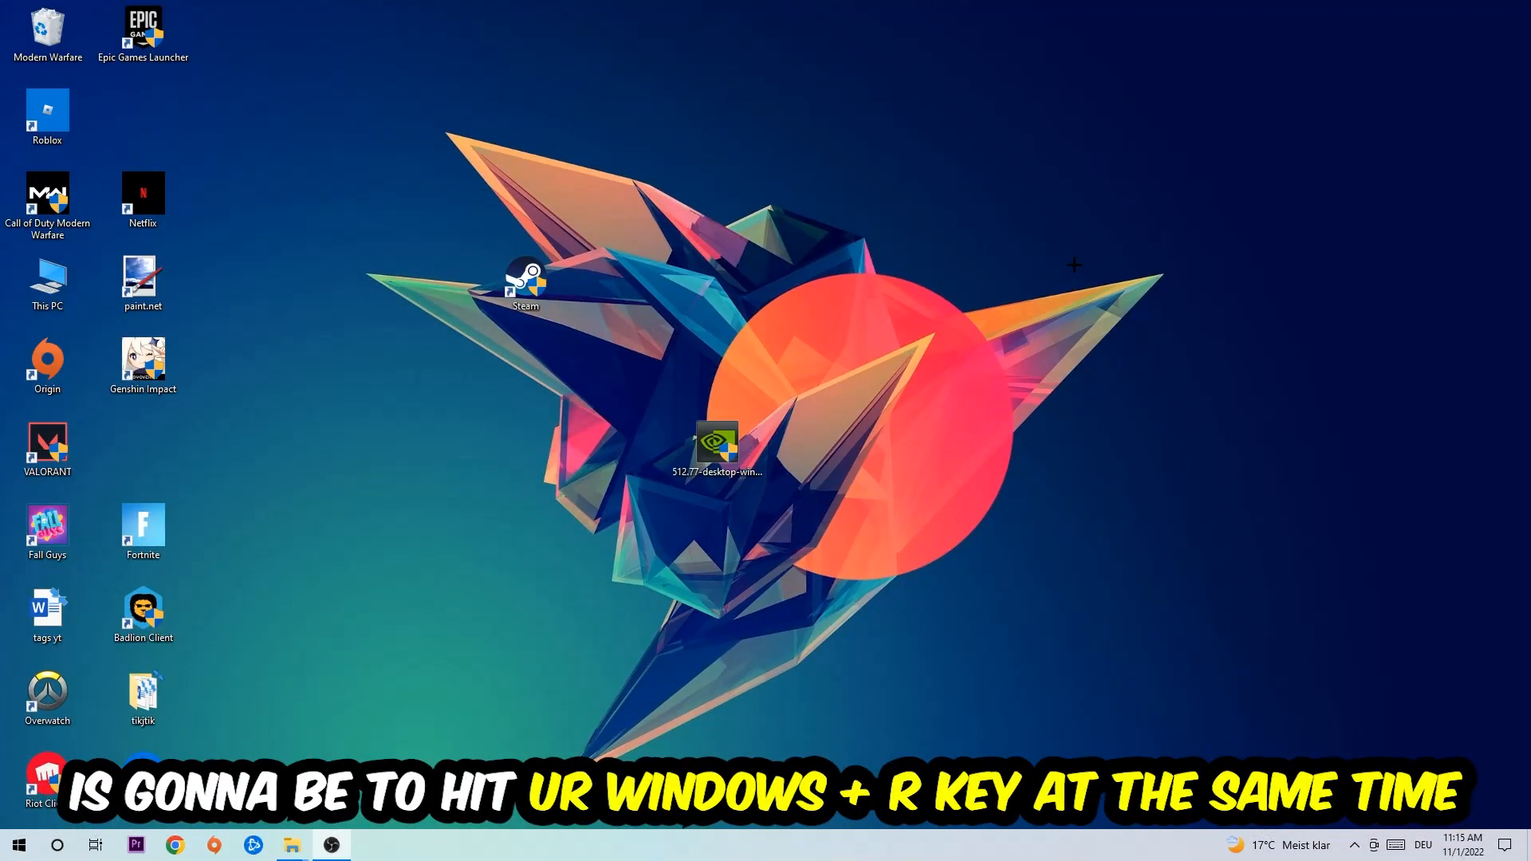
# - Launch Command Prompt by running cmd from the Run dialog
pyautogui.press('win+r')
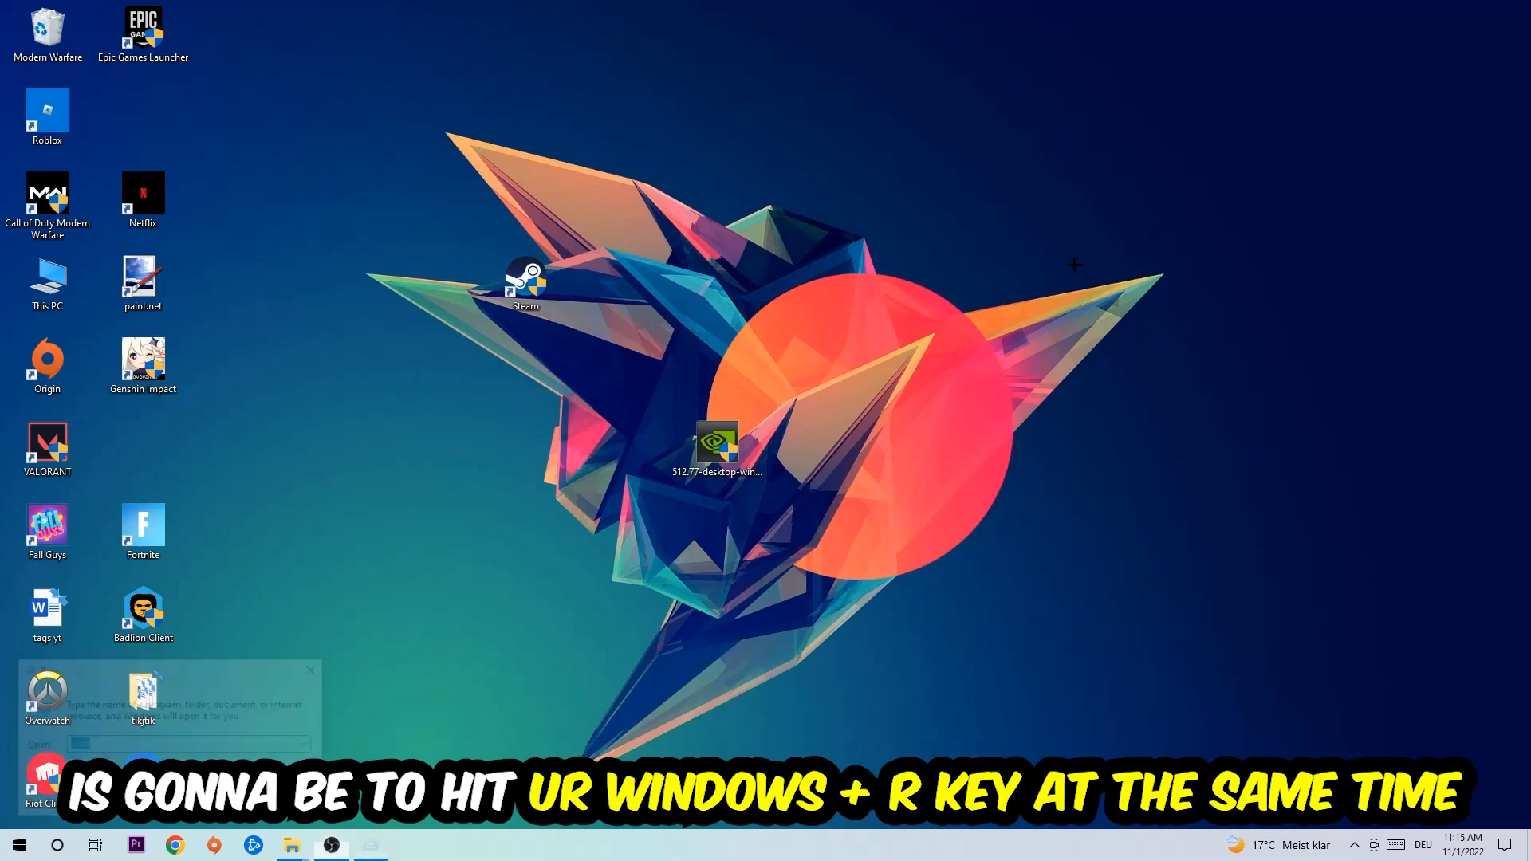
pyautogui.write('cmd')
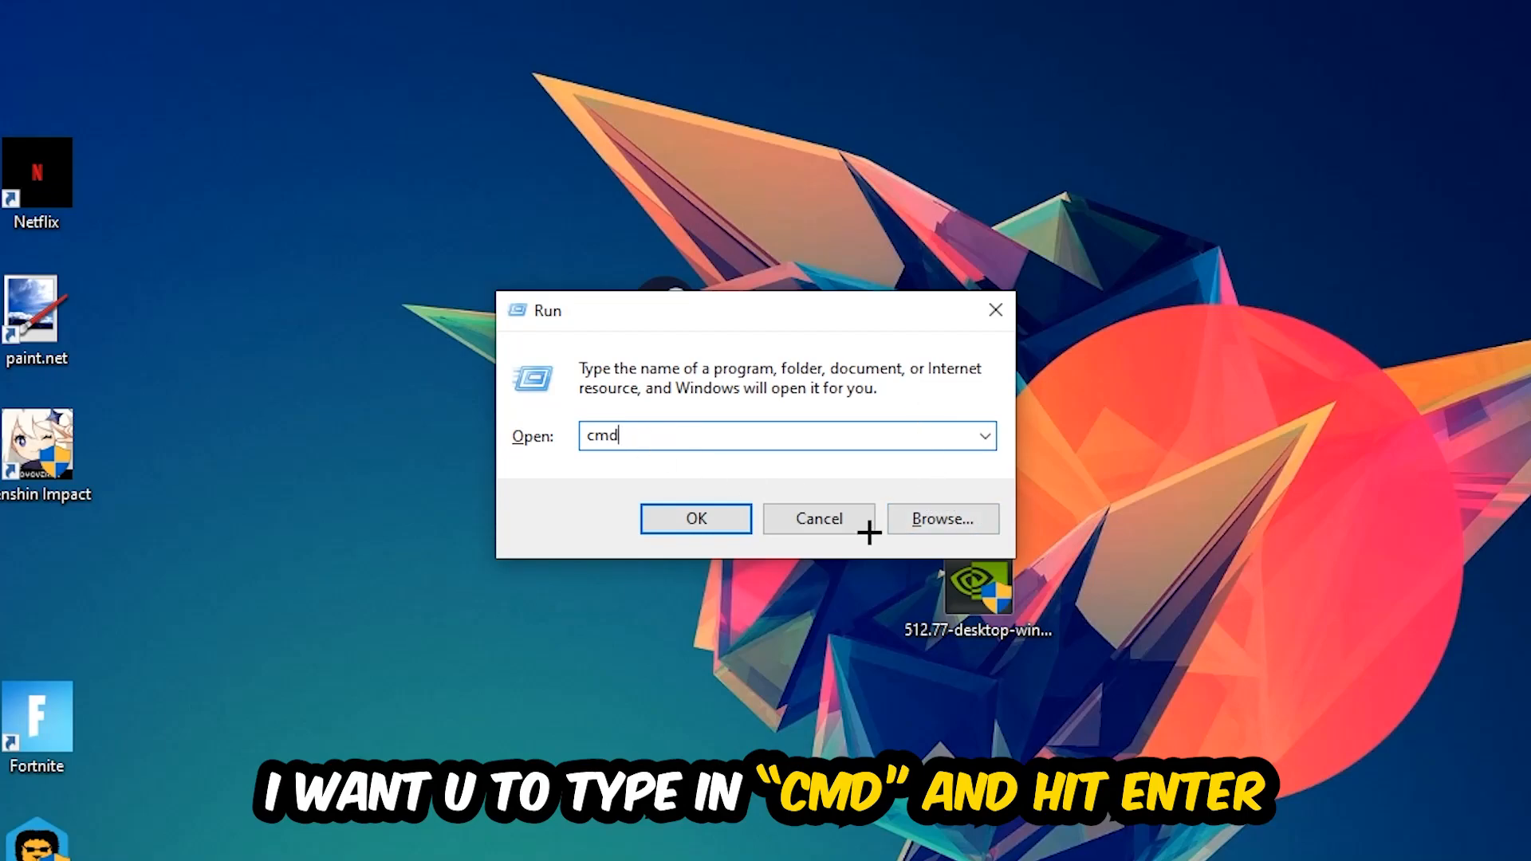
pyautogui.press('enter')
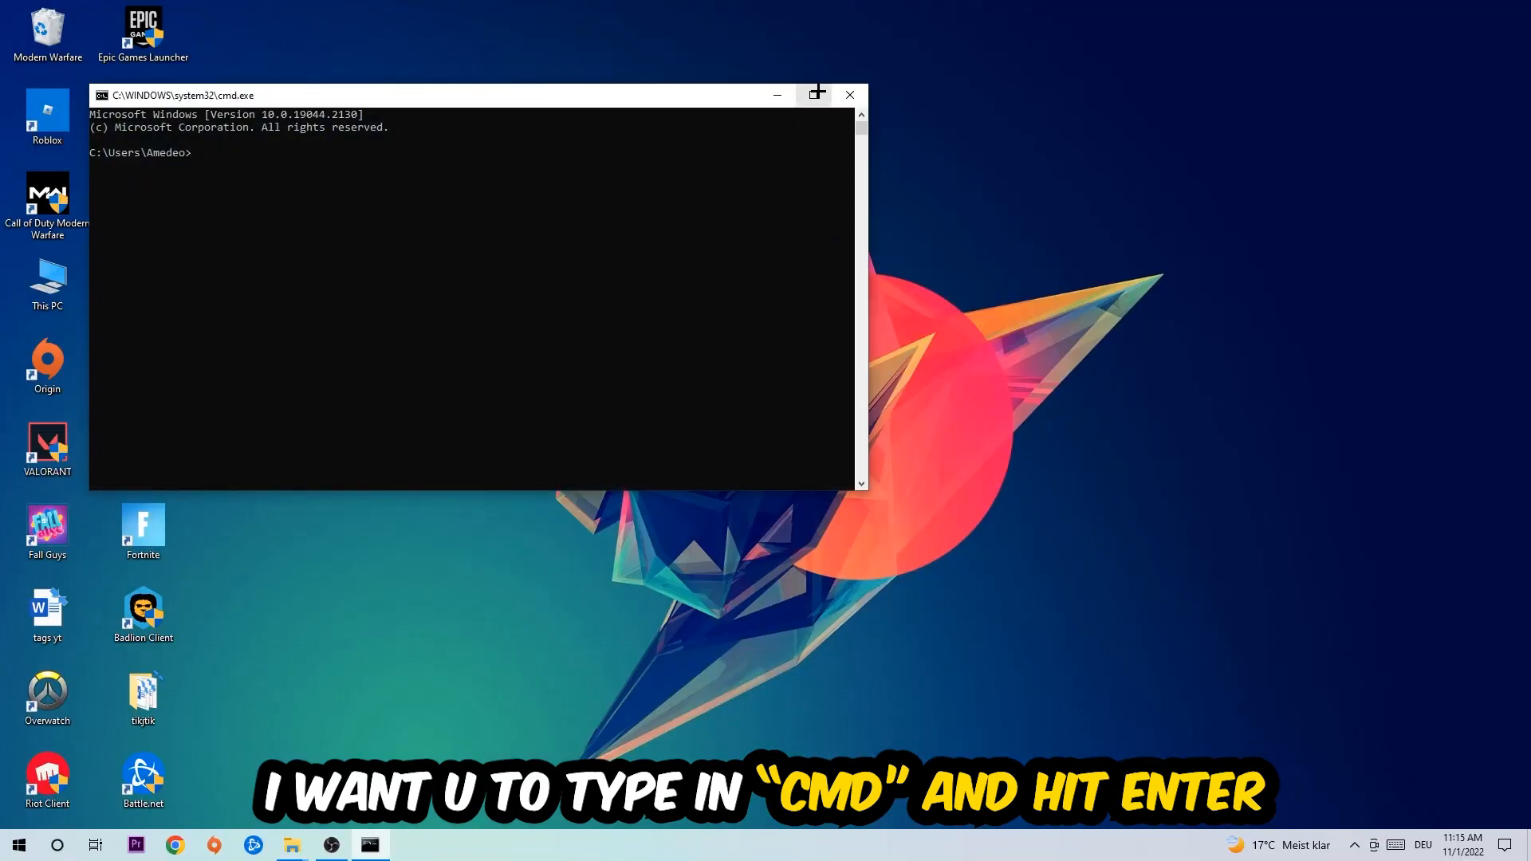
# - Maximize the console and run ipconfig /flushdns to clear the DNS resolver cache
pyautogui.click(814, 94)
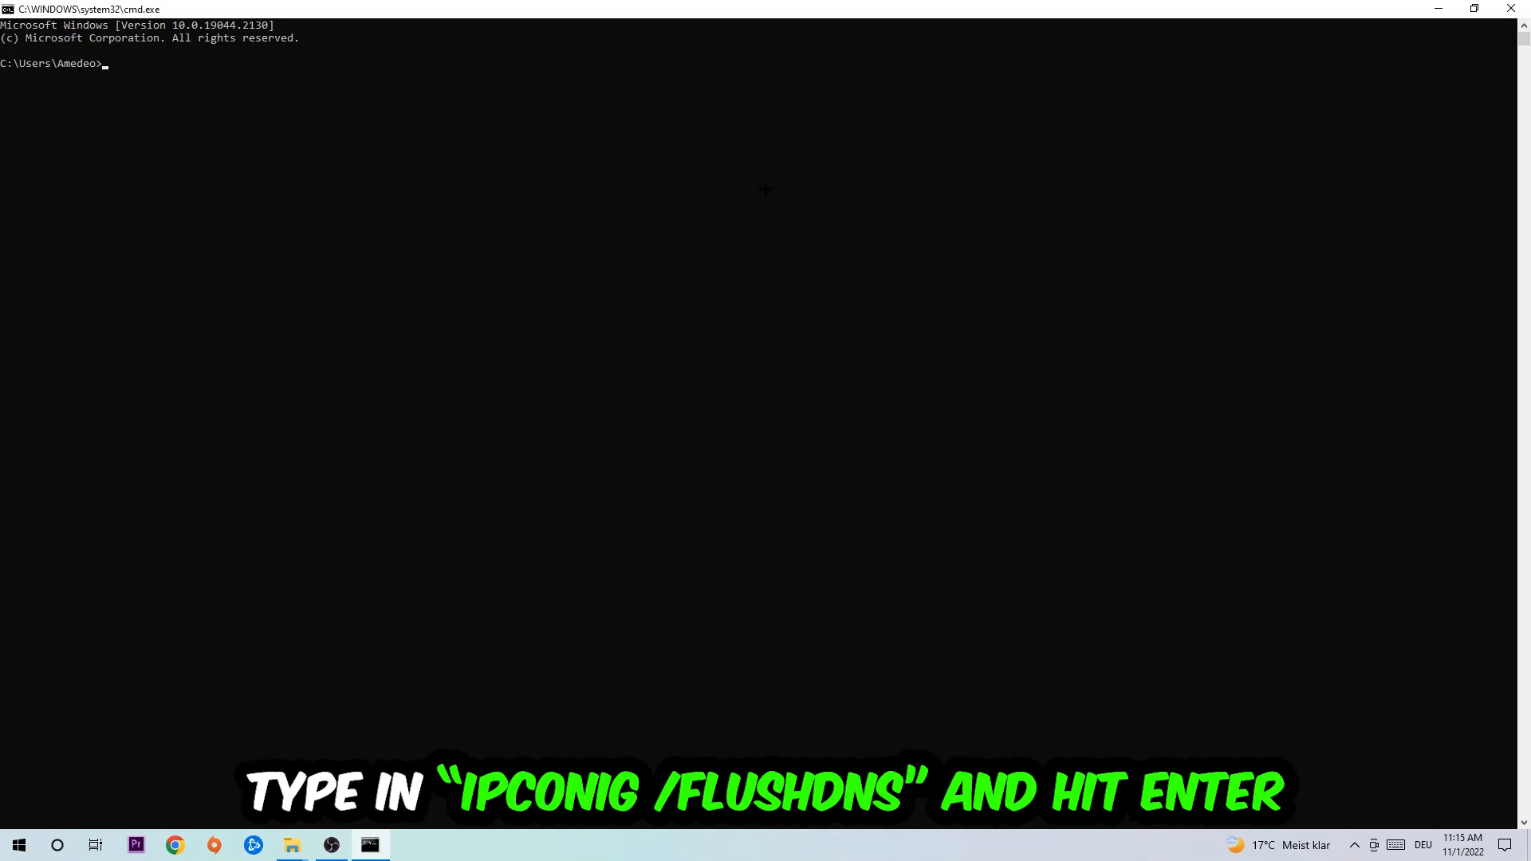
pyautogui.write('ipco')
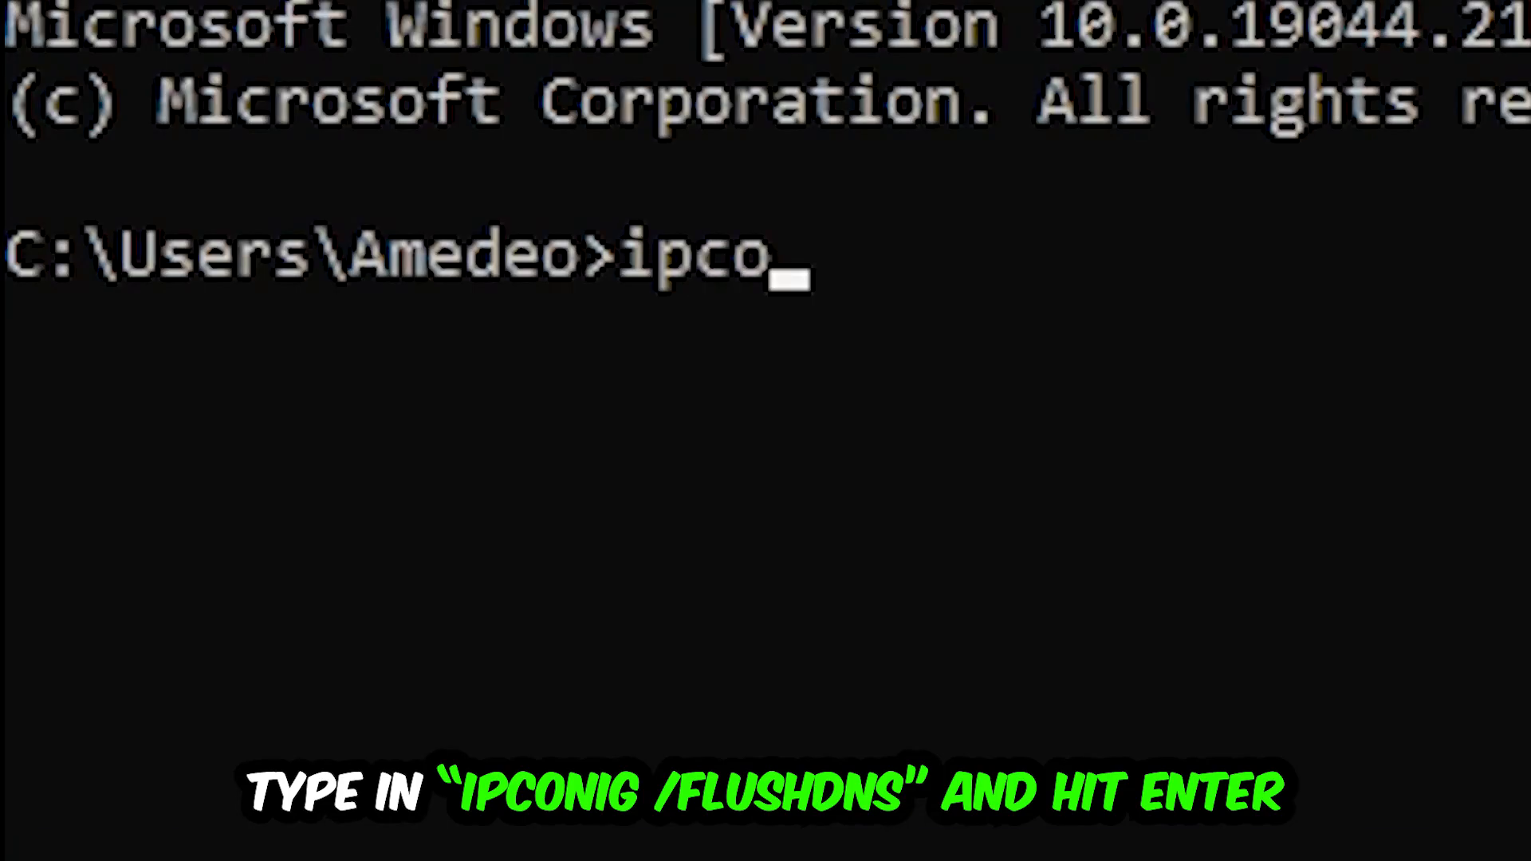
pyautogui.write('nfig /')
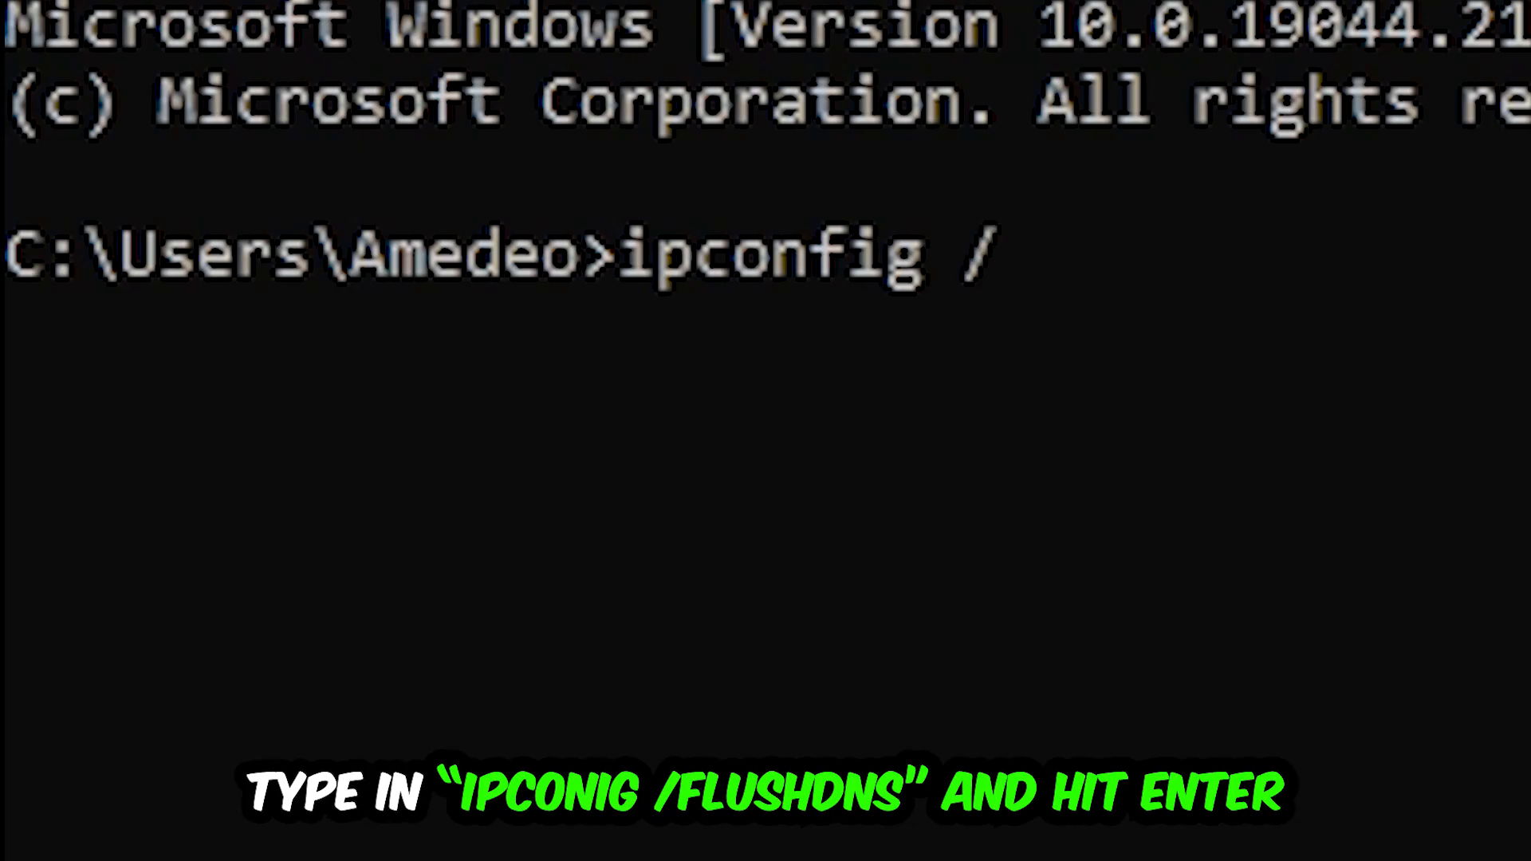
pyautogui.write('flushdns')
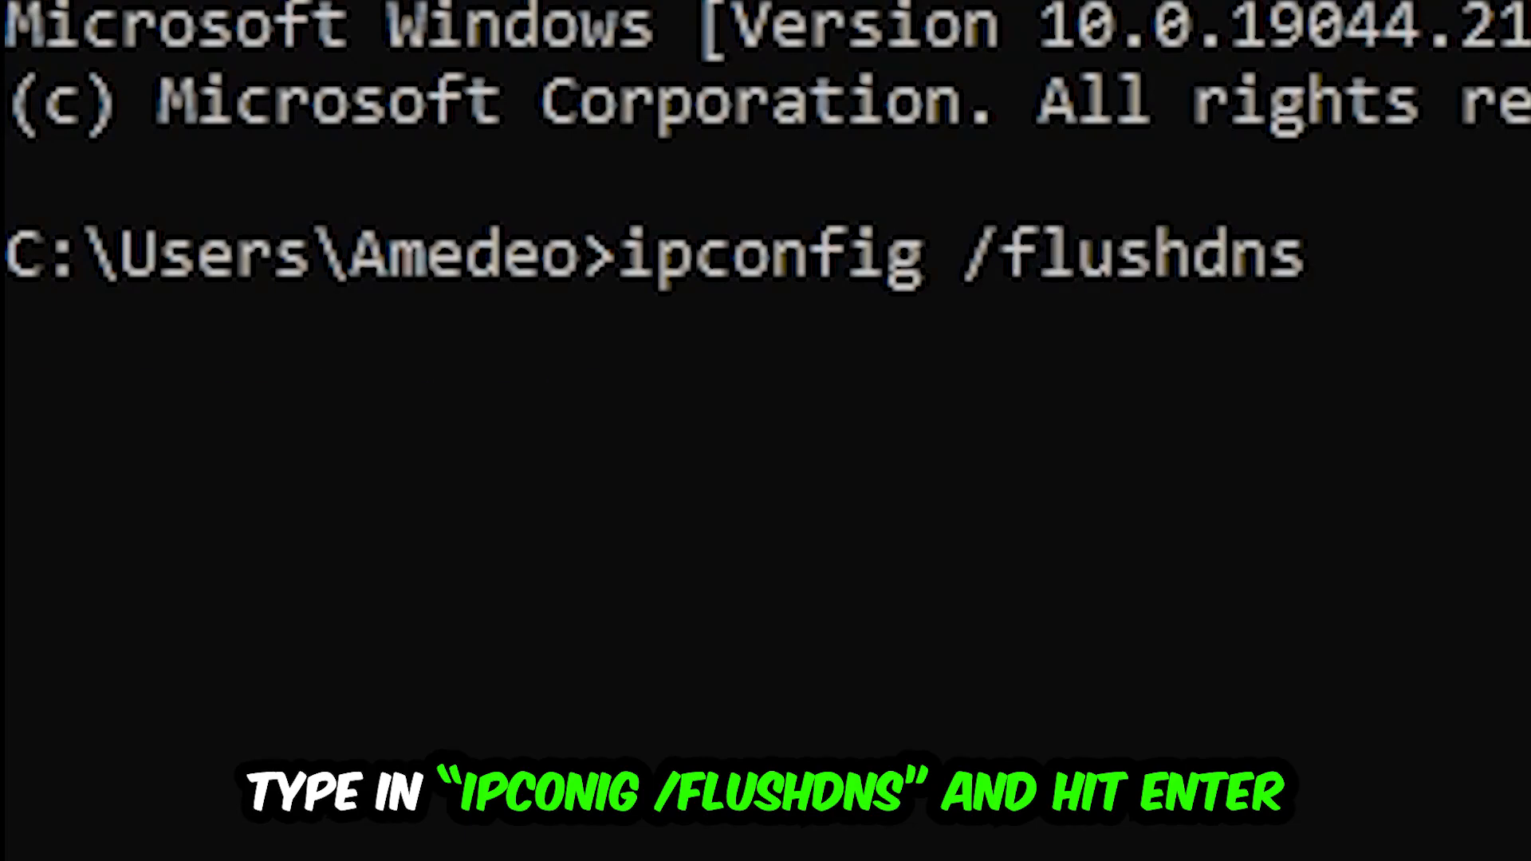
pyautogui.press('enter')
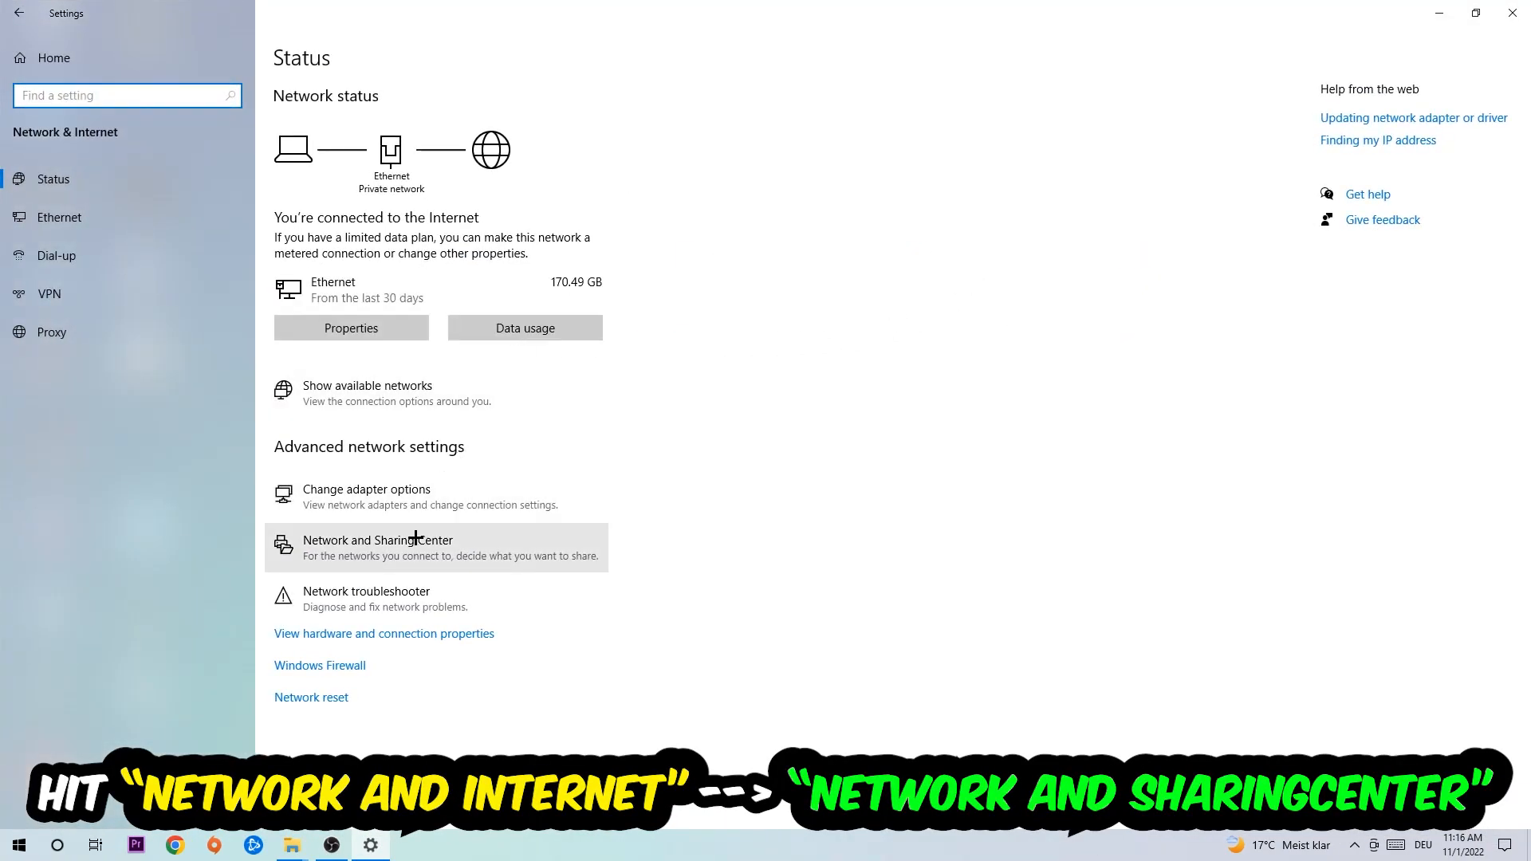
# - Go to the Network and Sharing Center from the Network & Internet status page
pyautogui.click(376, 540)
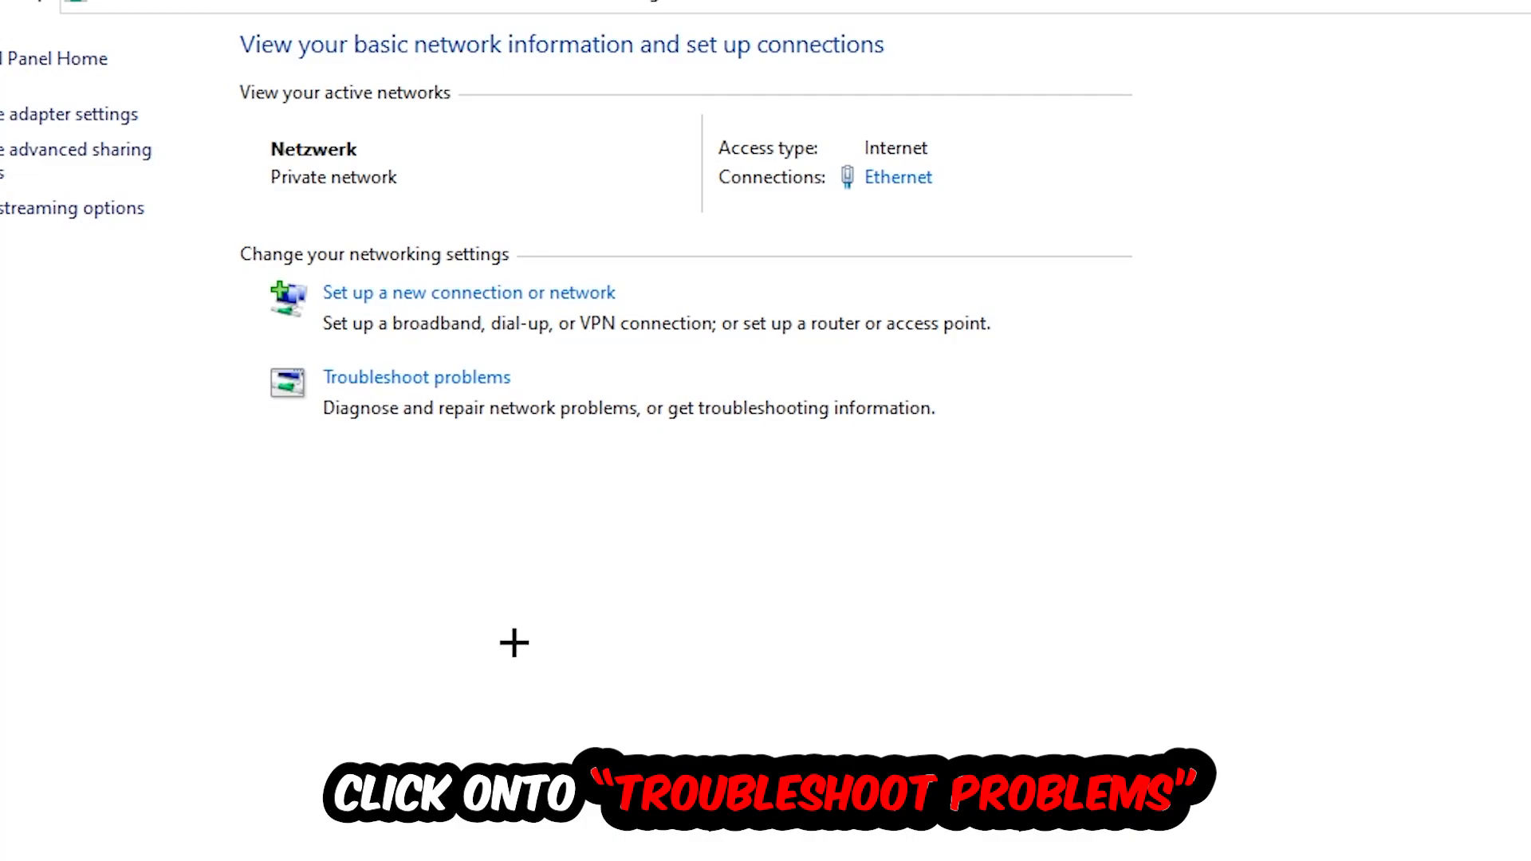
pyautogui.moveTo(414, 469)
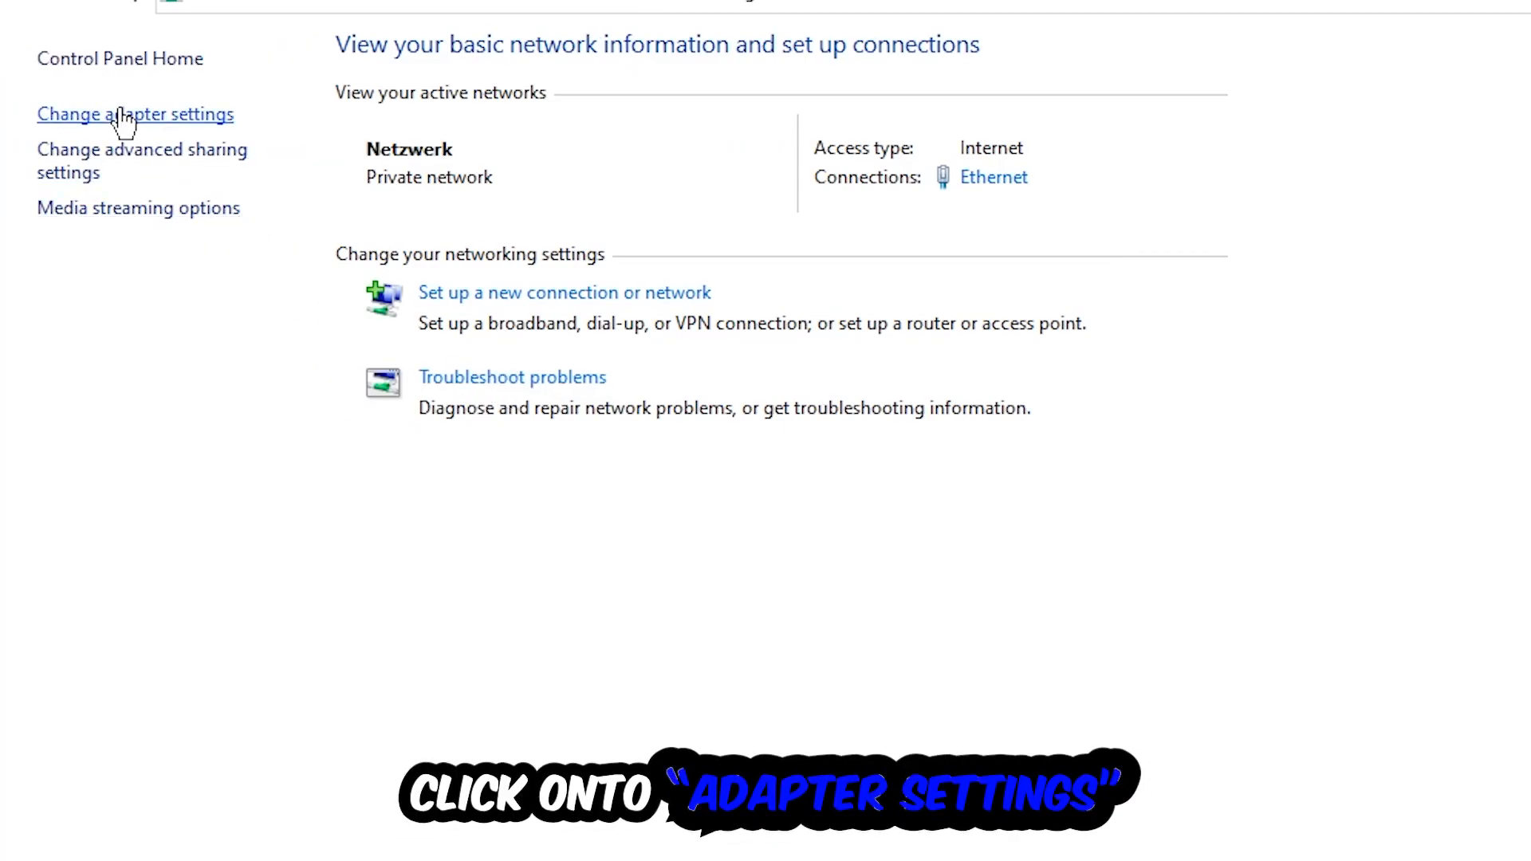
# - View the adapter settings, then close Network and Sharing Center to return to the desktop
pyautogui.click(134, 114)
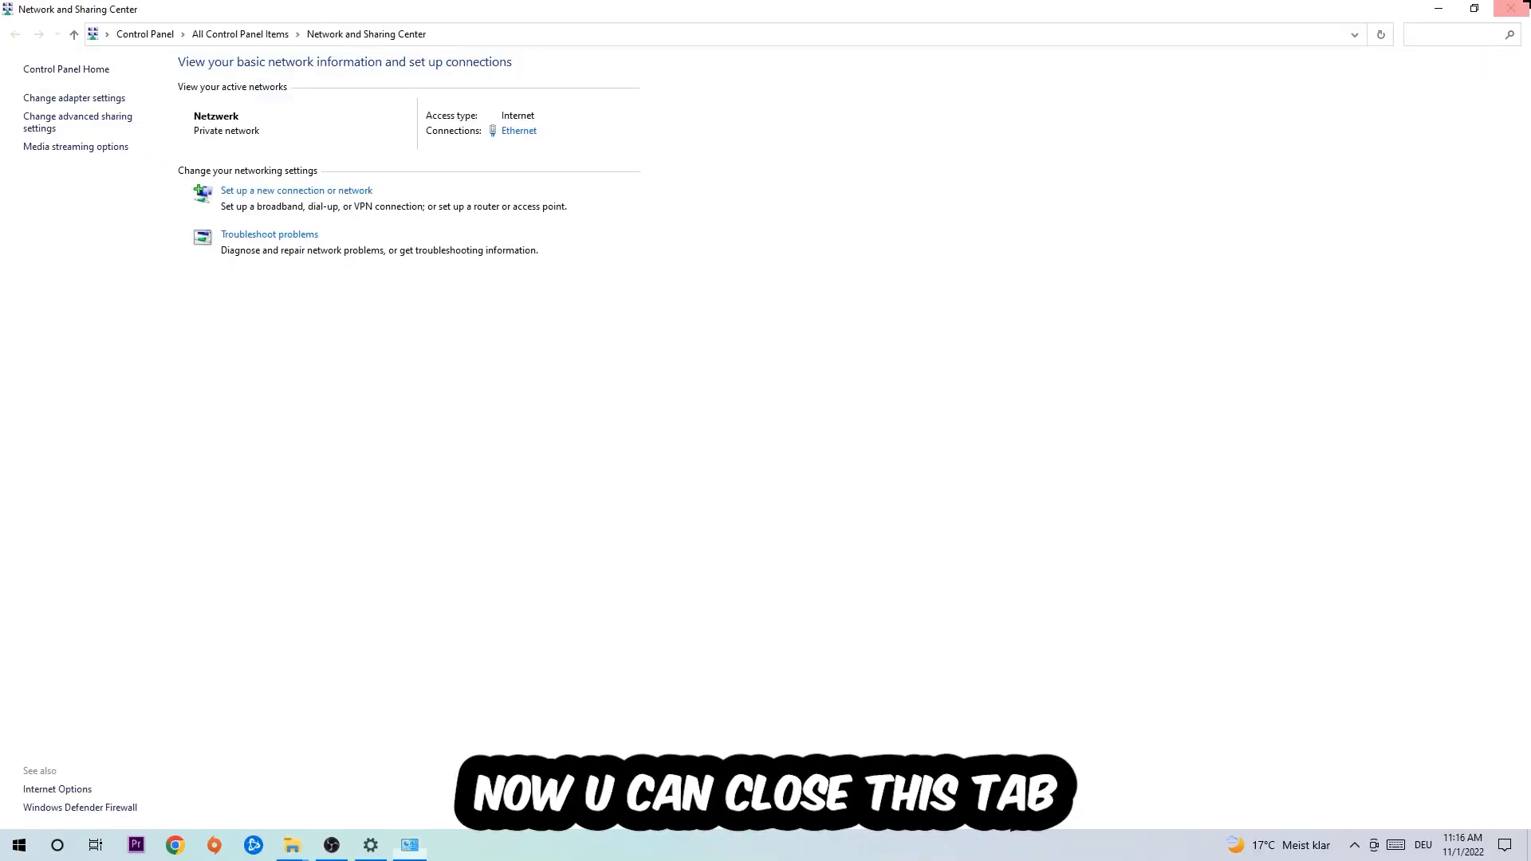
pyautogui.click(1518, 8)
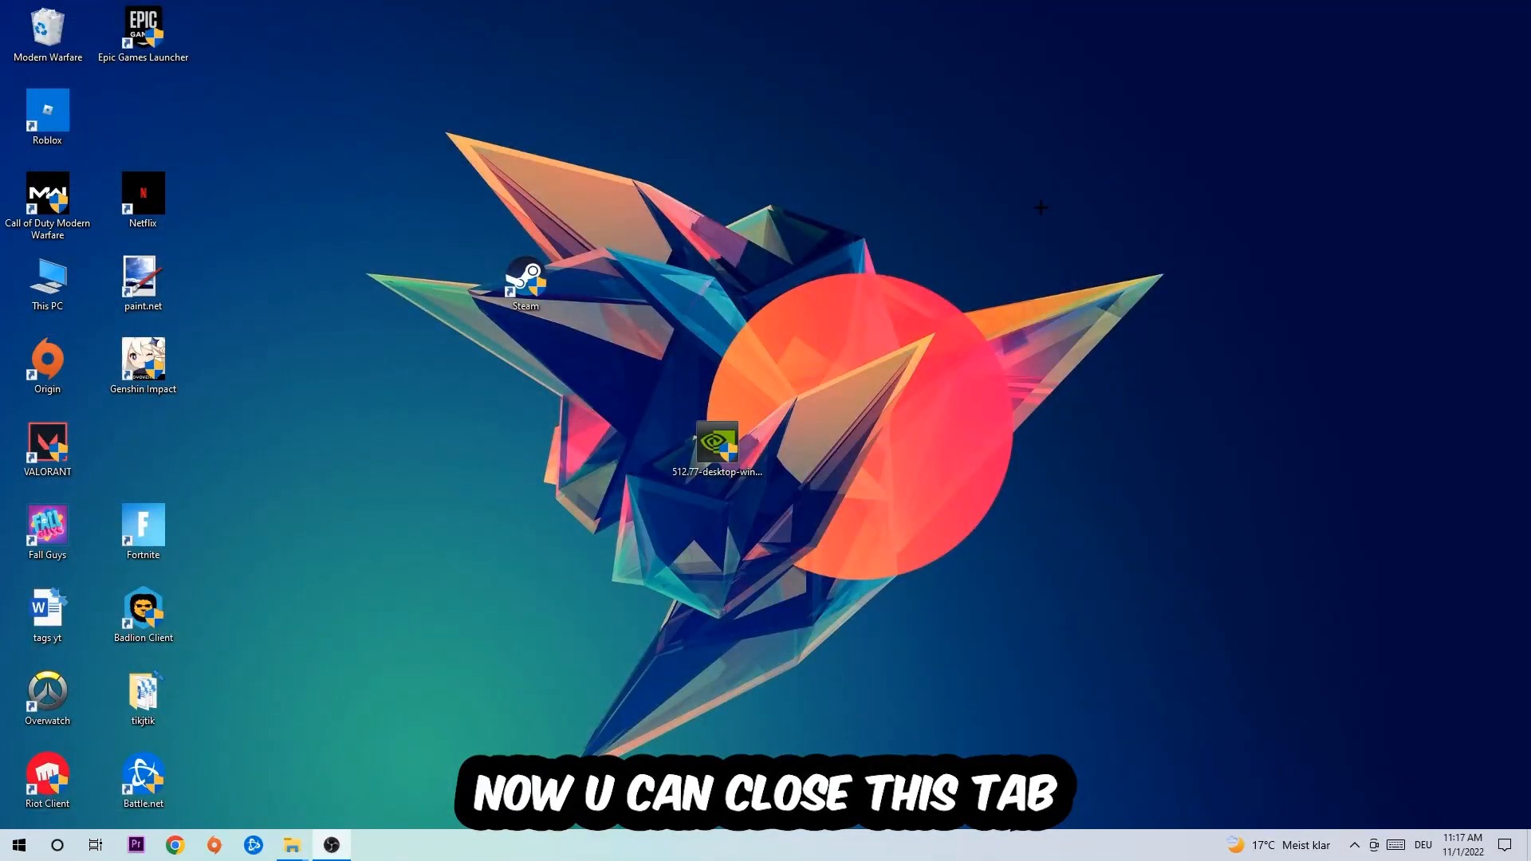